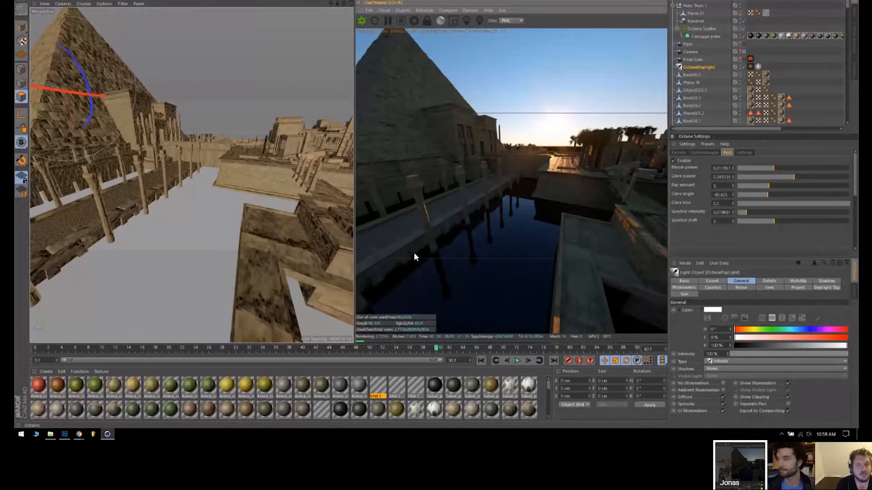
pyautogui.moveTo(515, 37)
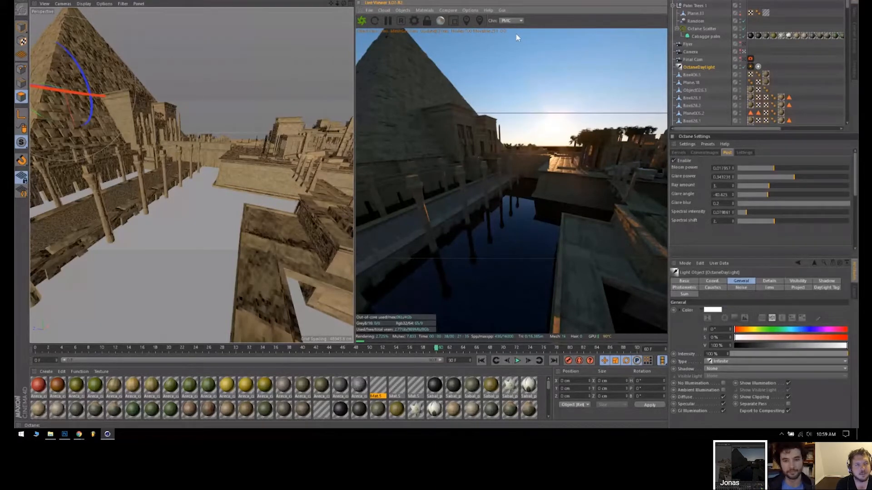
# - Keep the Live Viewer on the PMC kernel and show the camera imager exposure settings
pyautogui.click(510, 21)
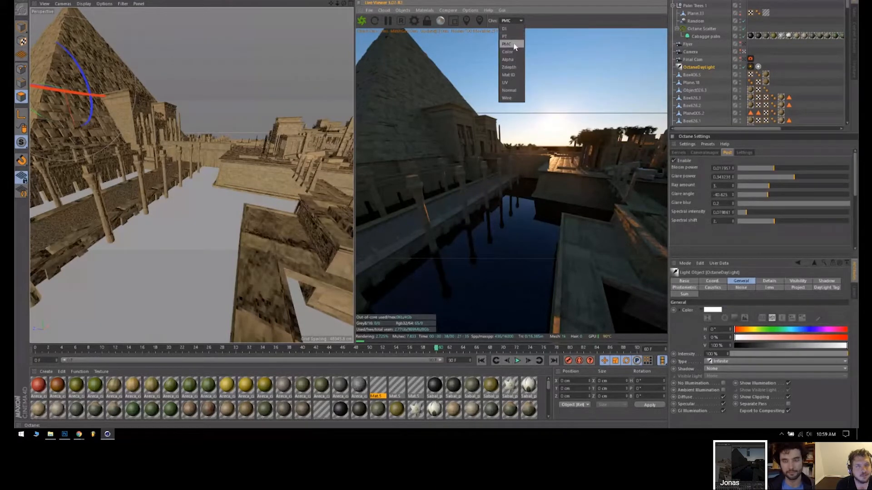
pyautogui.click(704, 152)
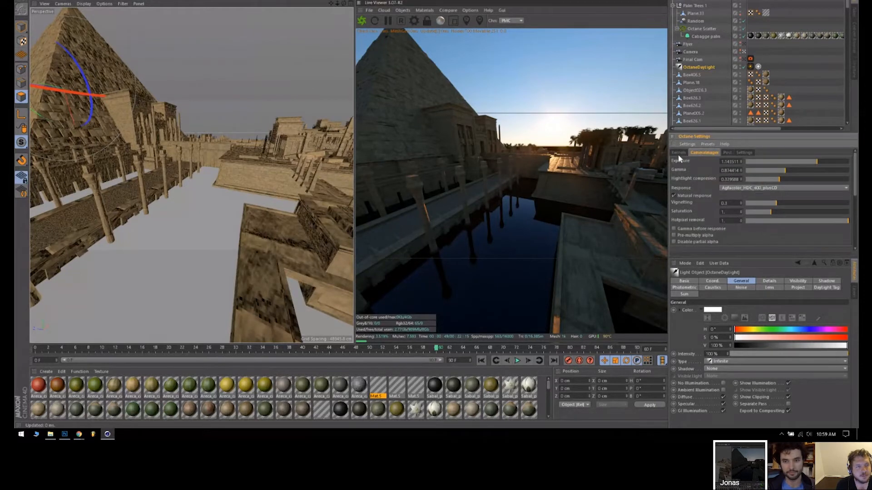
pyautogui.click(511, 20)
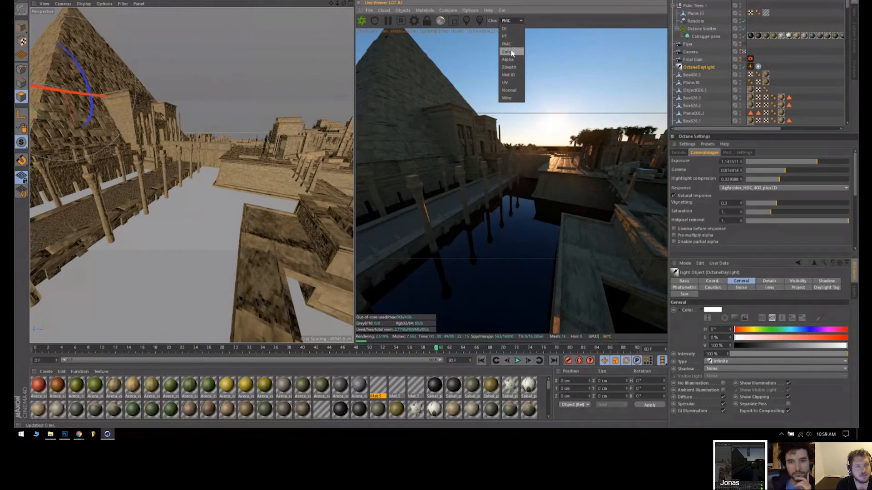
pyautogui.moveTo(505, 35)
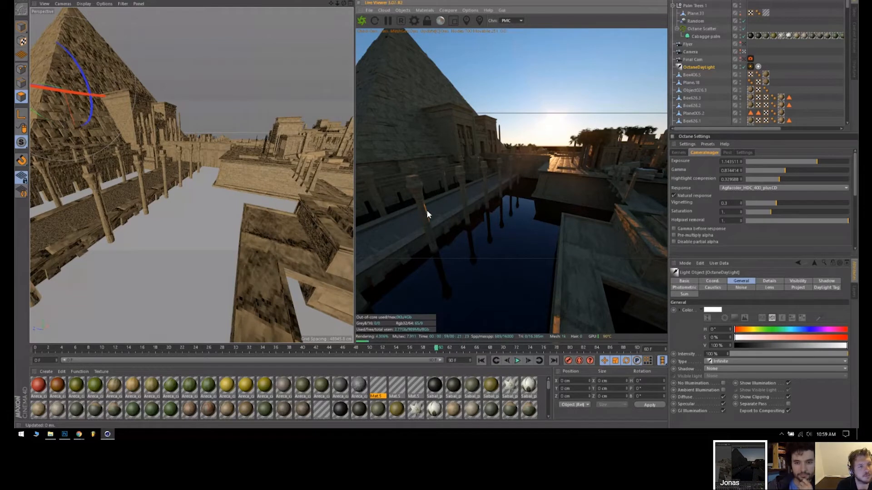
pyautogui.moveTo(532, 210)
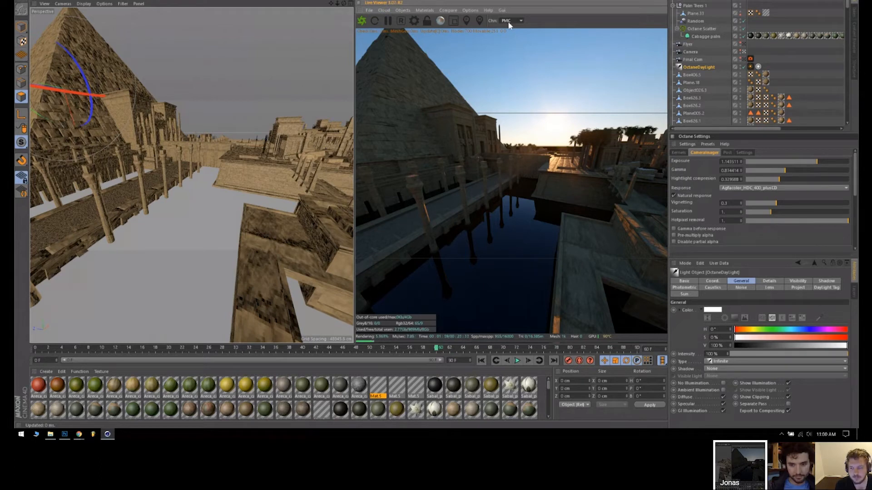
# - Switch the Live Viewer kernel to Info channel with the Ambient occlusion pass
pyautogui.click(520, 21)
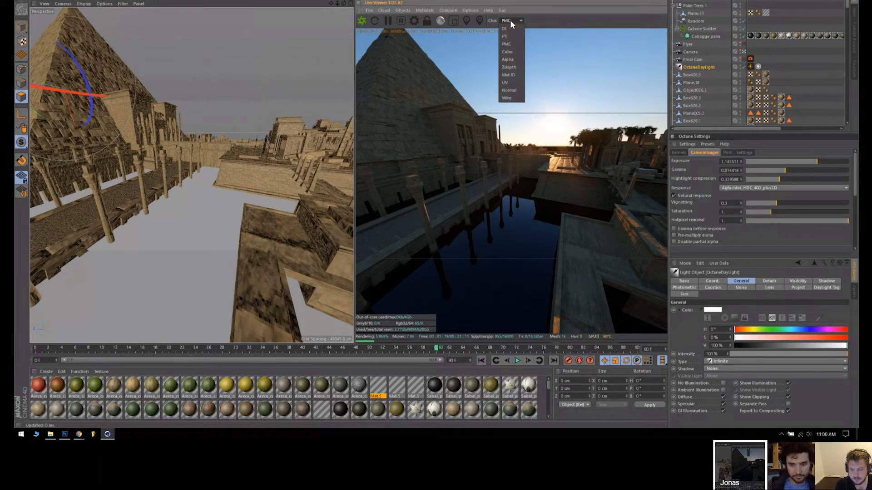
pyautogui.click(505, 44)
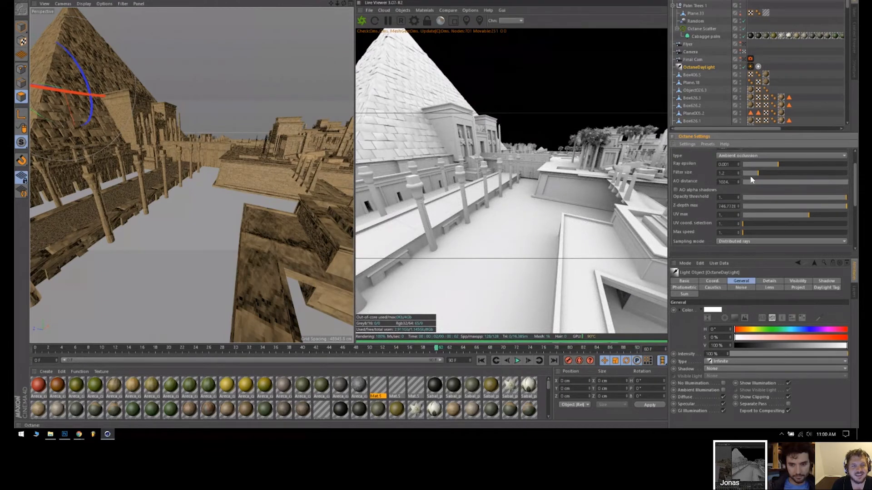
pyautogui.moveTo(763, 158)
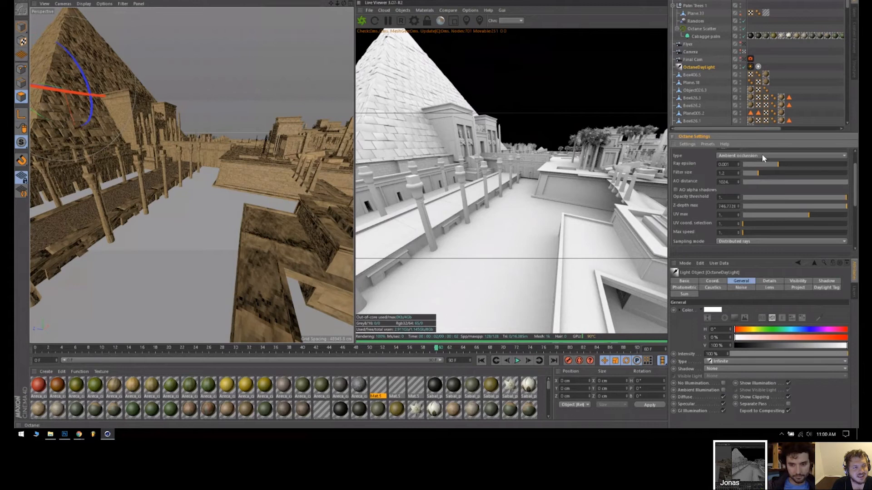
# - Change the info channel pass type to Z-depth and frame the pyramid
pyautogui.click(781, 156)
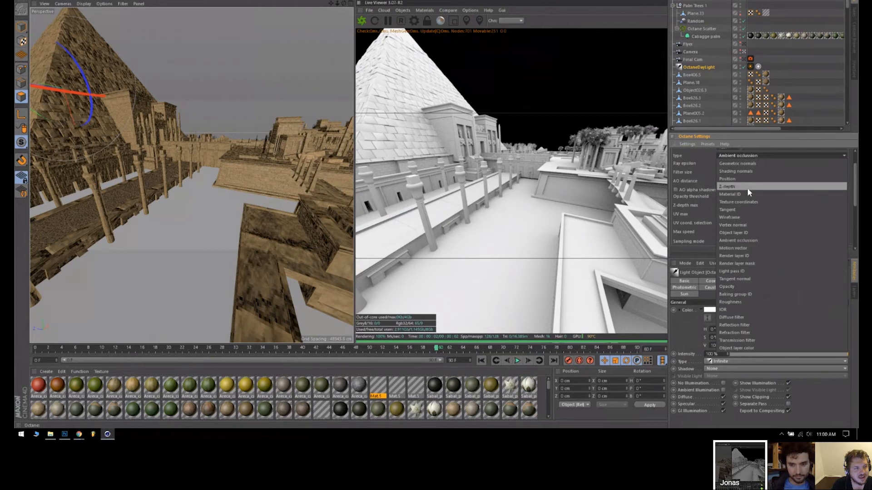
pyautogui.click(727, 186)
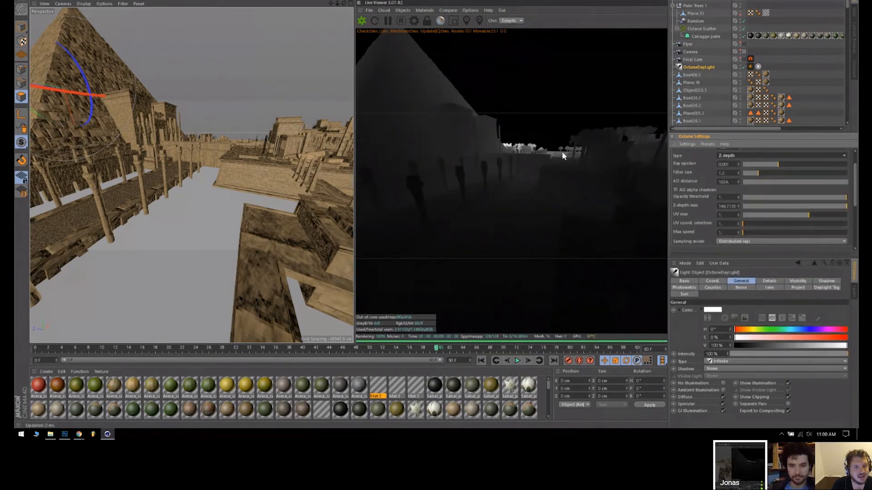
pyautogui.moveTo(559, 164)
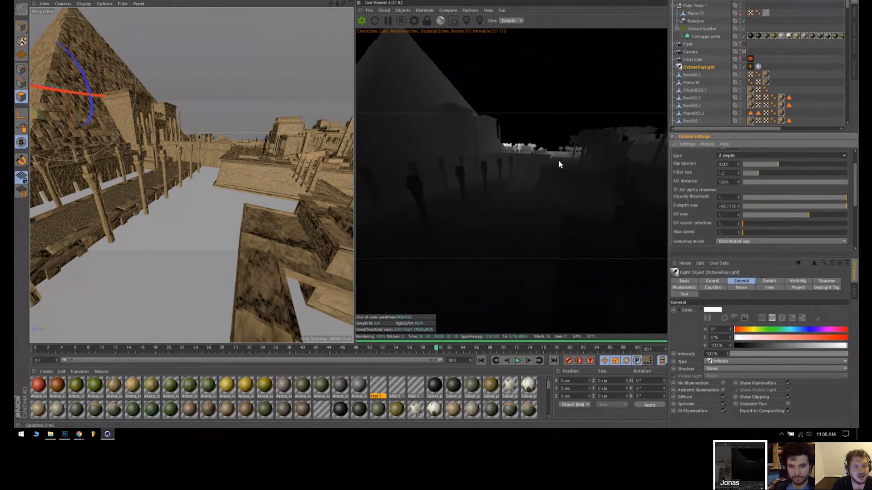
pyautogui.moveTo(552, 172)
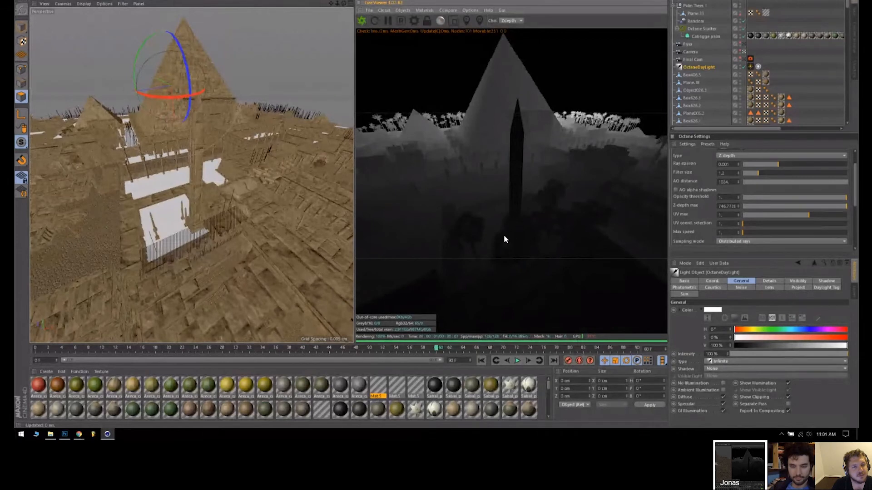
pyautogui.moveTo(587, 127)
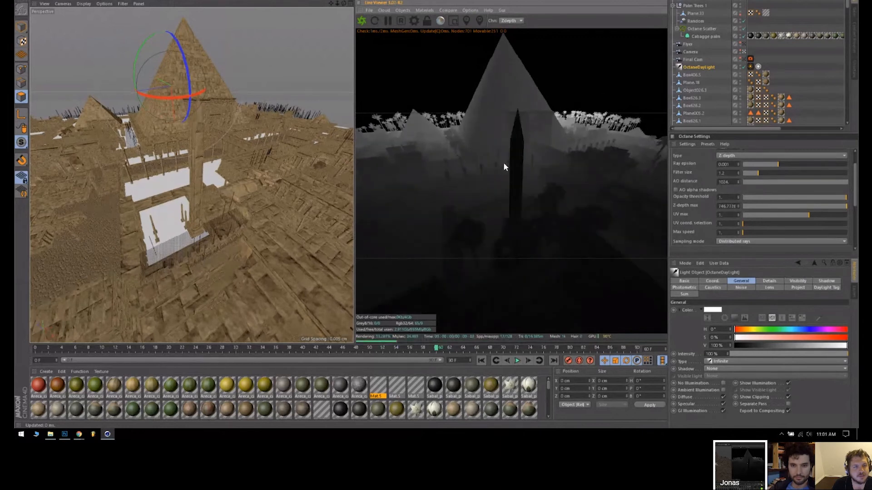
# - Change the info channel pass type to Vertex normal
pyautogui.click(778, 156)
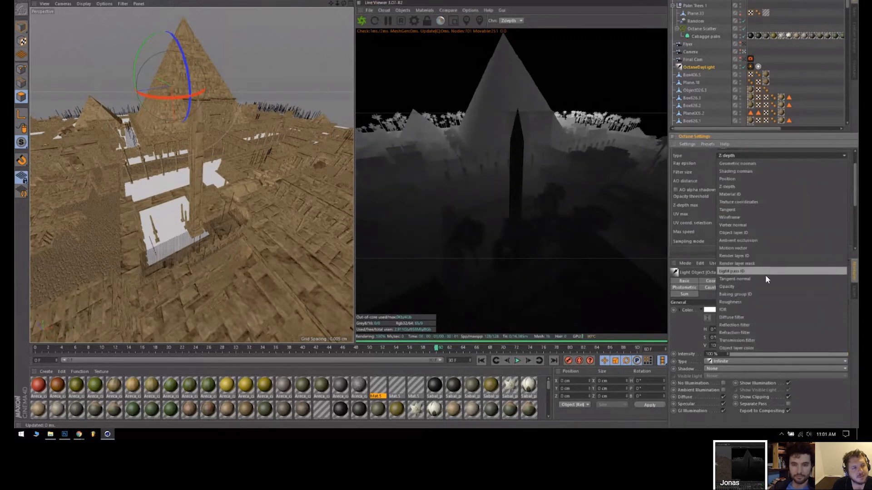
pyautogui.click(733, 225)
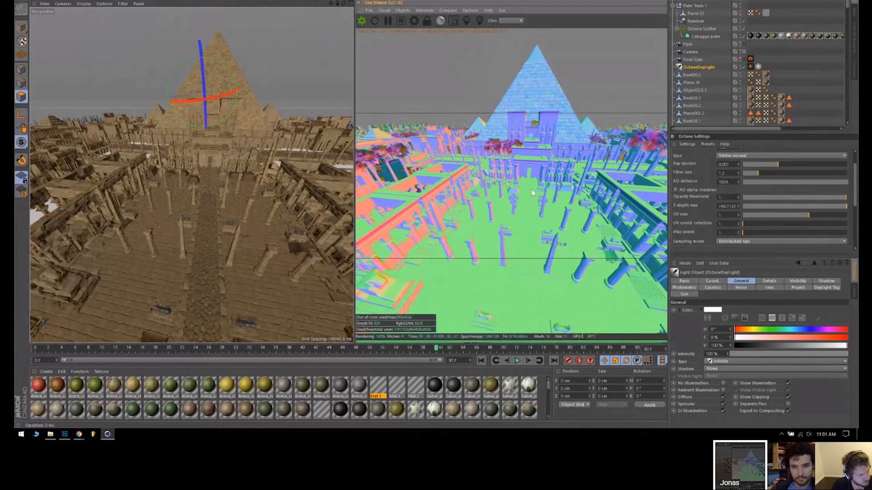
pyautogui.moveTo(501, 181)
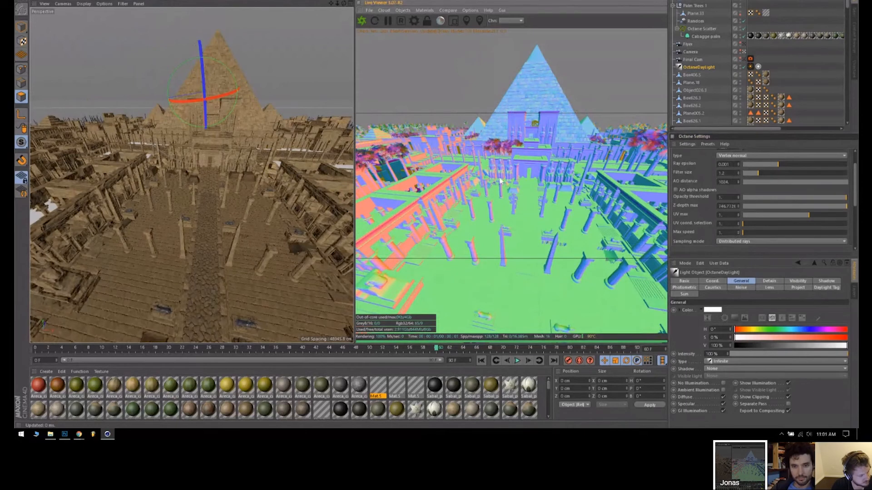
pyautogui.moveTo(366, 190)
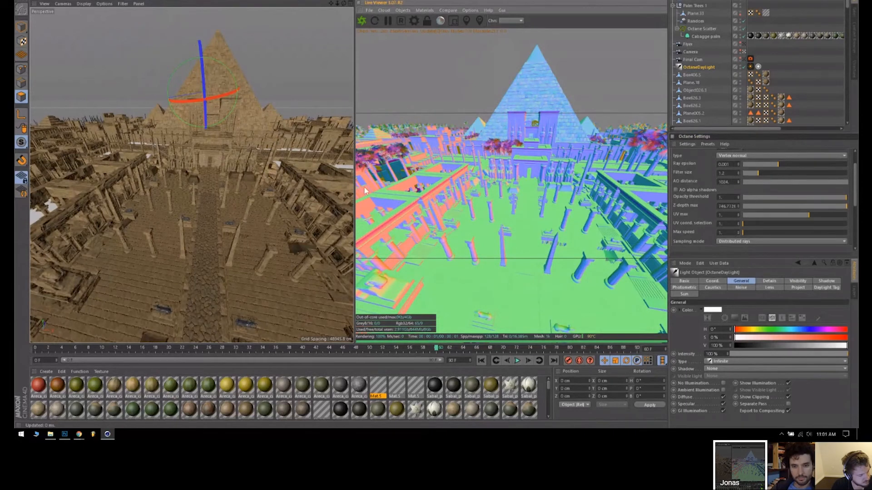
pyautogui.moveTo(468, 147)
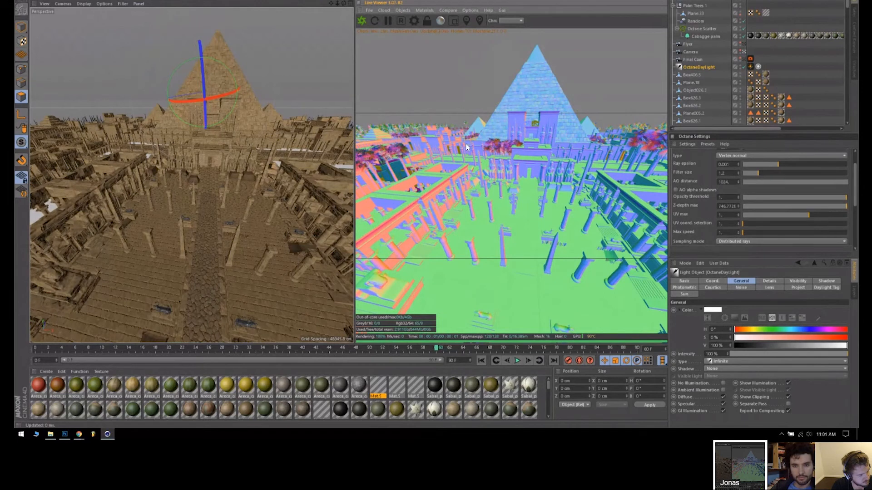
pyautogui.moveTo(417, 203)
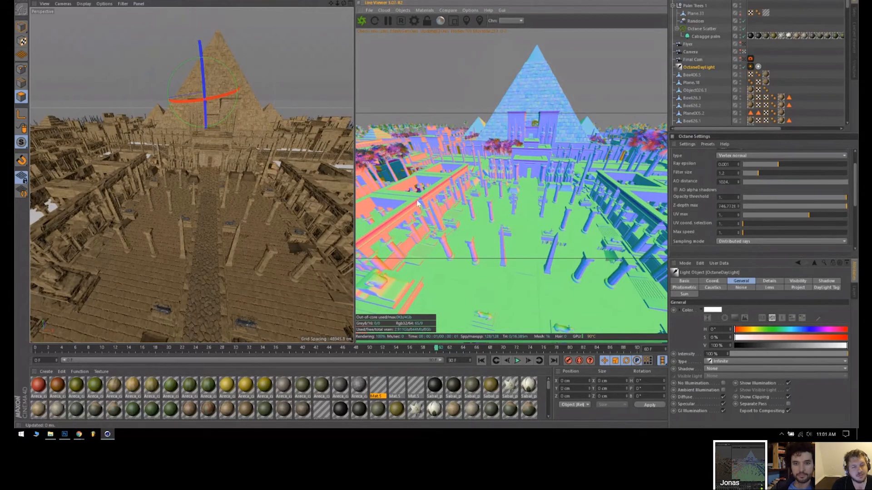
pyautogui.moveTo(455, 207)
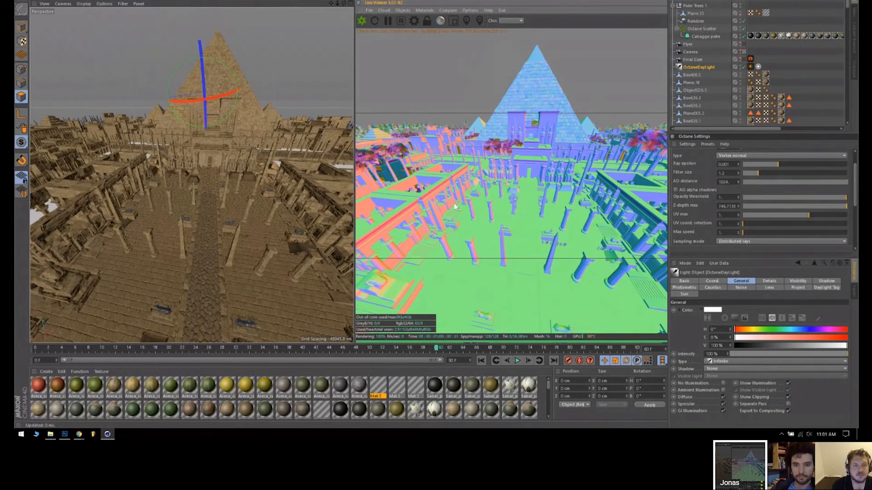
pyautogui.moveTo(452, 157)
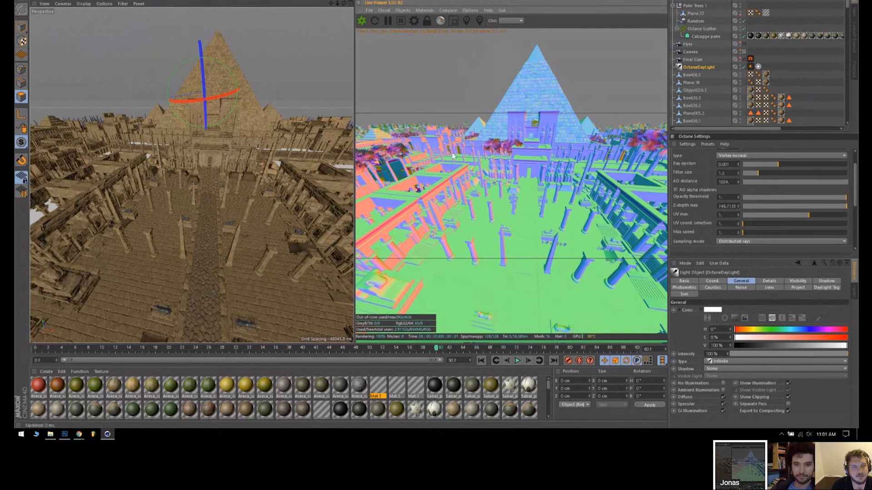
pyautogui.moveTo(502, 89)
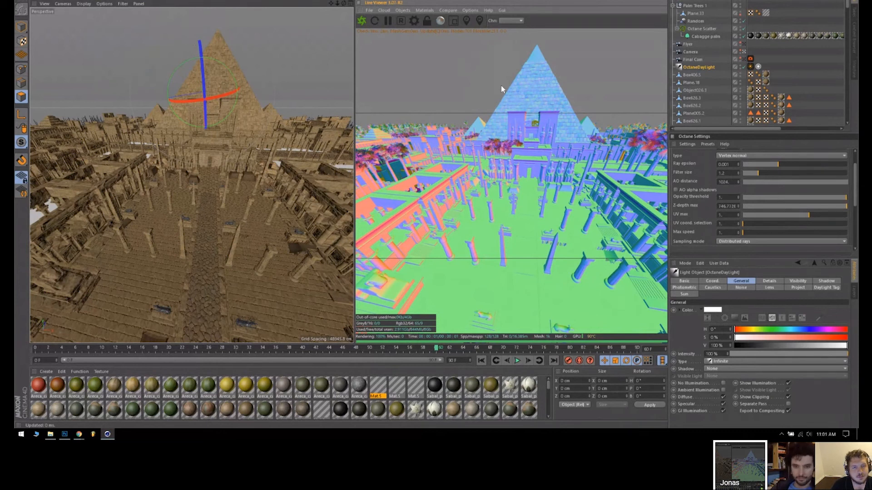
pyautogui.moveTo(544, 173)
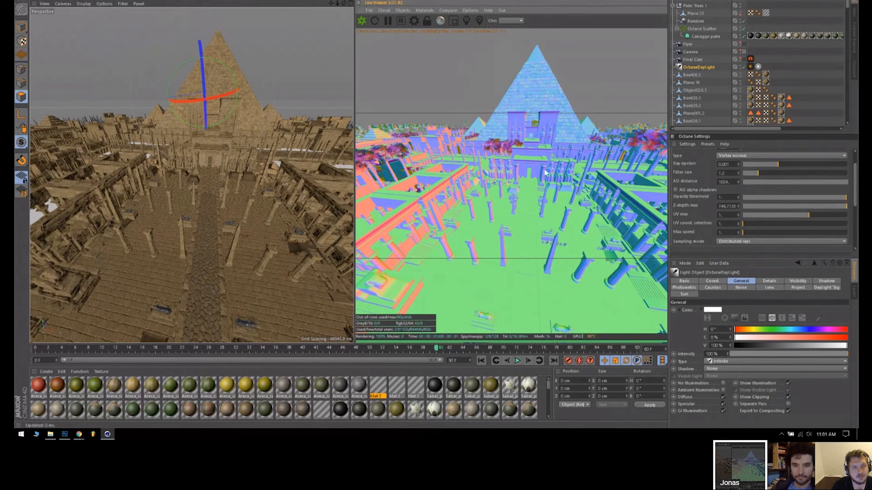